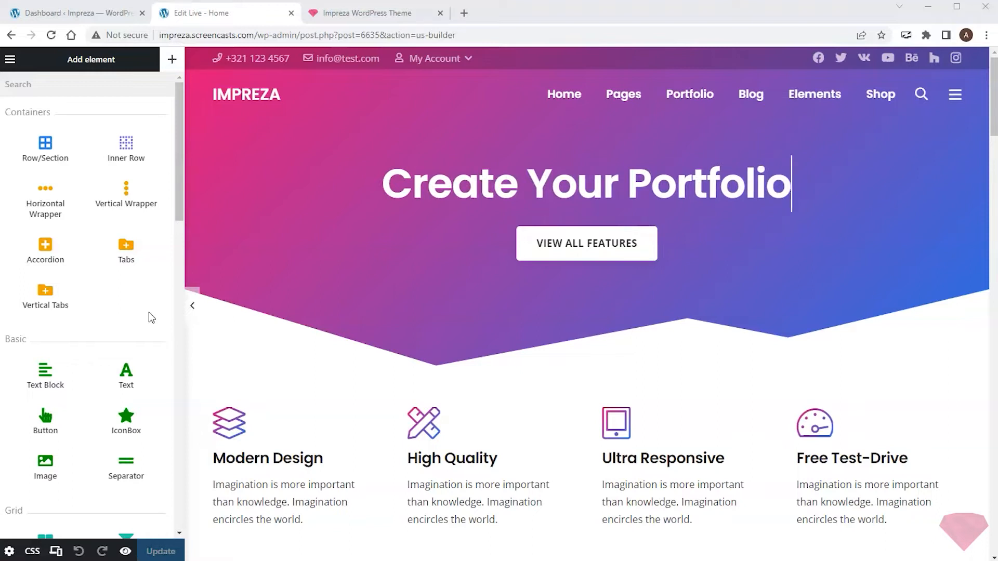
Open the hero section's Design settings, with the hero heading reading 'Create Your Blog'.
type("Website")
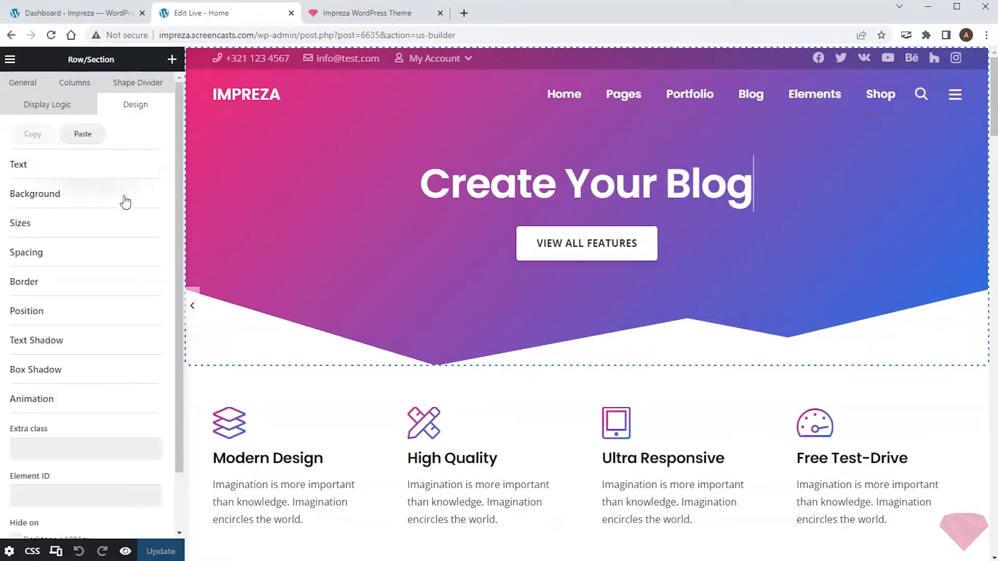
left_click(35, 193)
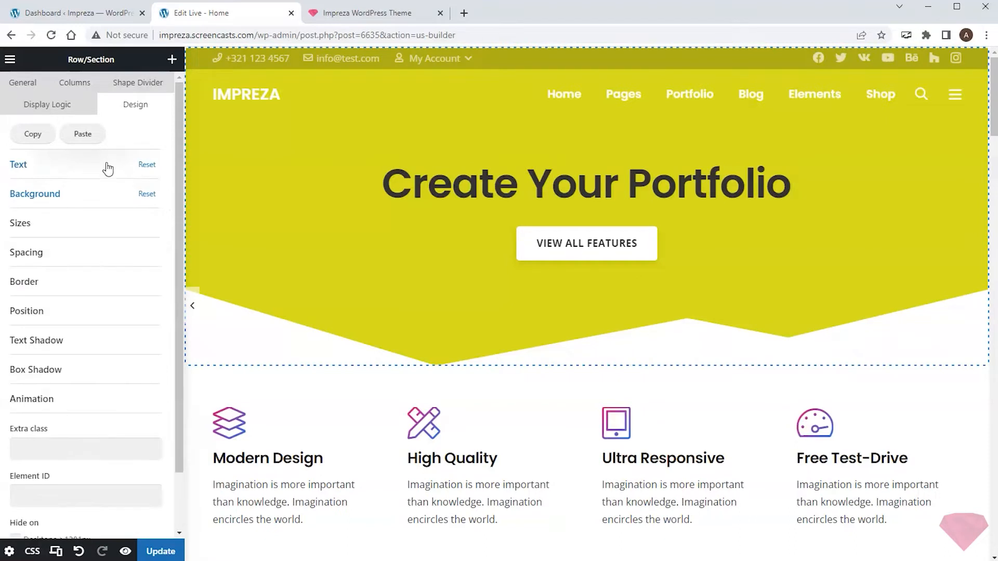
left_click(35, 194)
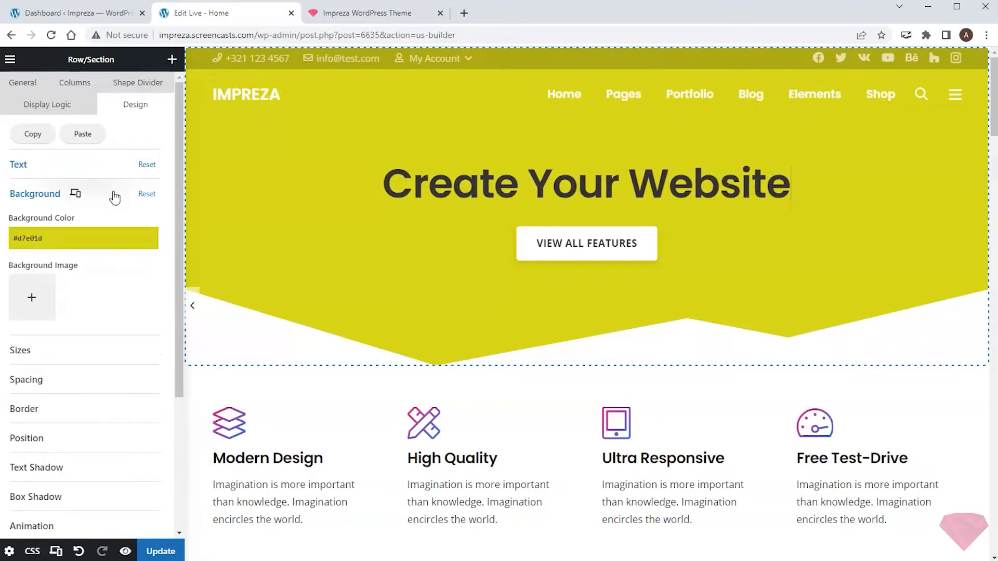
left_click(82, 238)
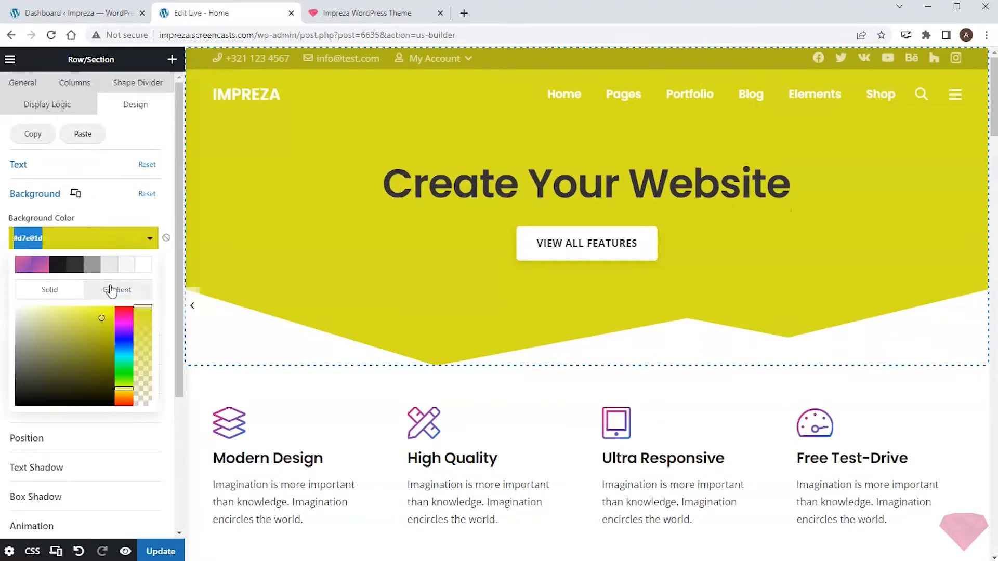
left_click(117, 289)
type("Shop")
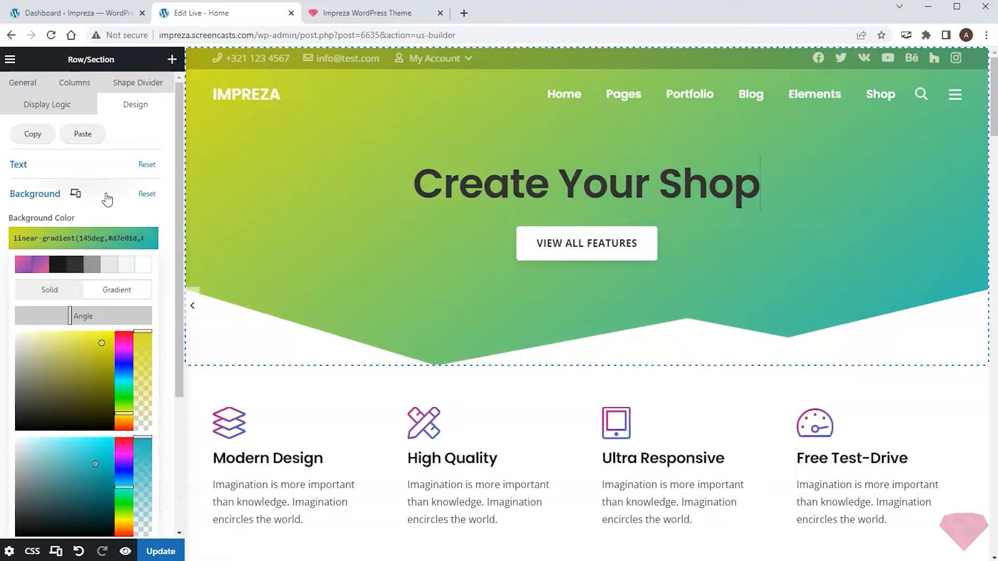
left_click(35, 194)
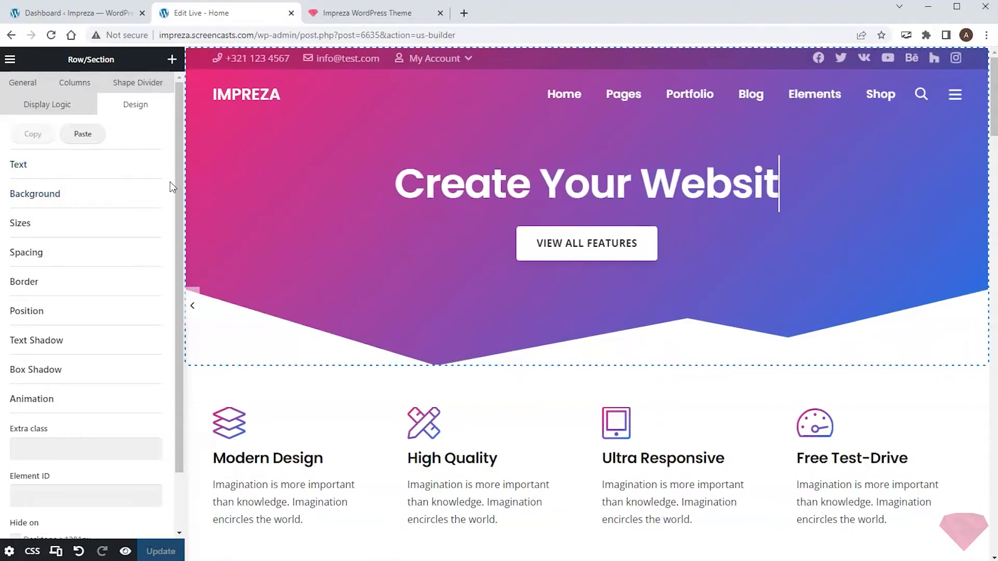
Switch to the WordPress dashboard tab and reveal the Impreza theme submenu.
type("e")
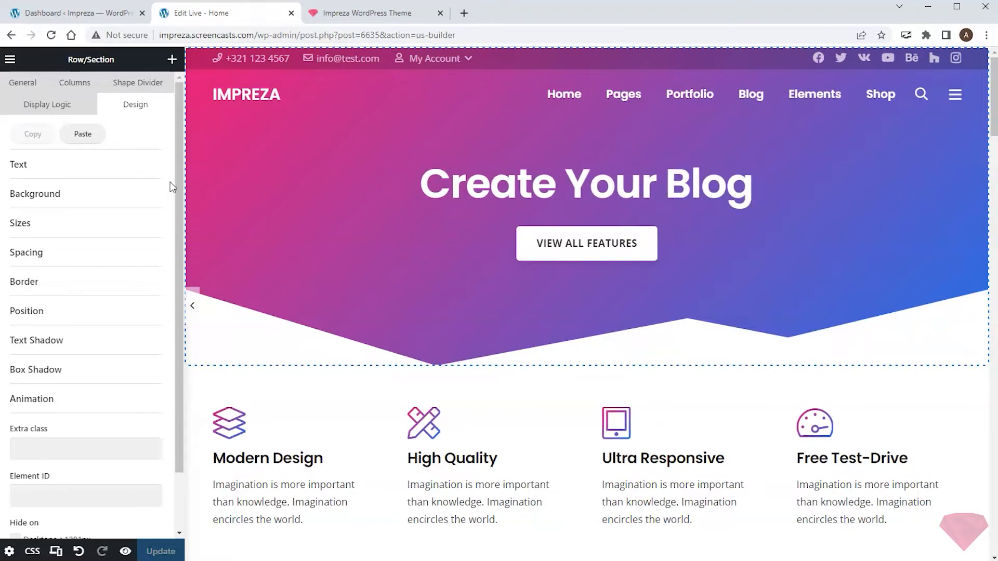
left_click(751, 185)
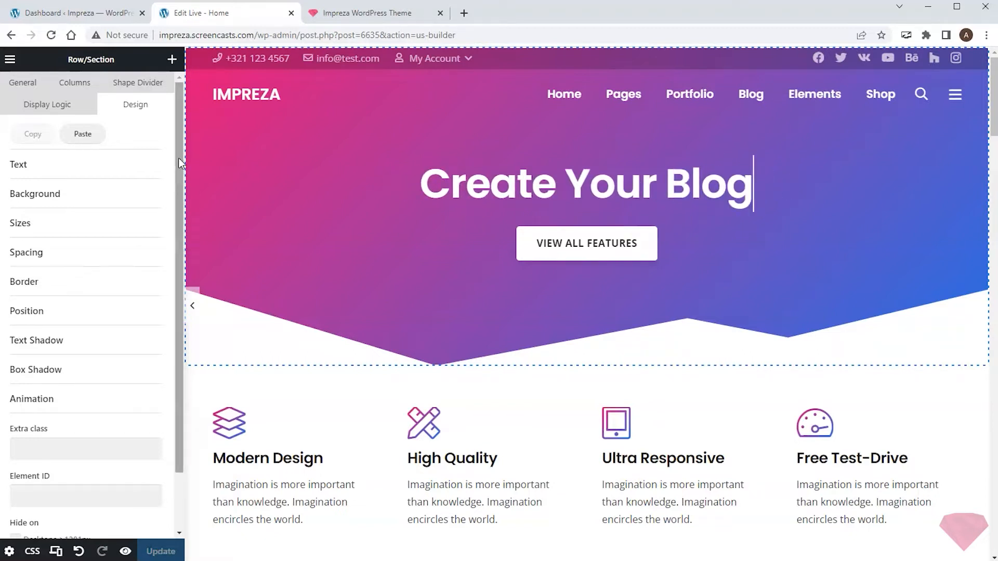
left_click(76, 12)
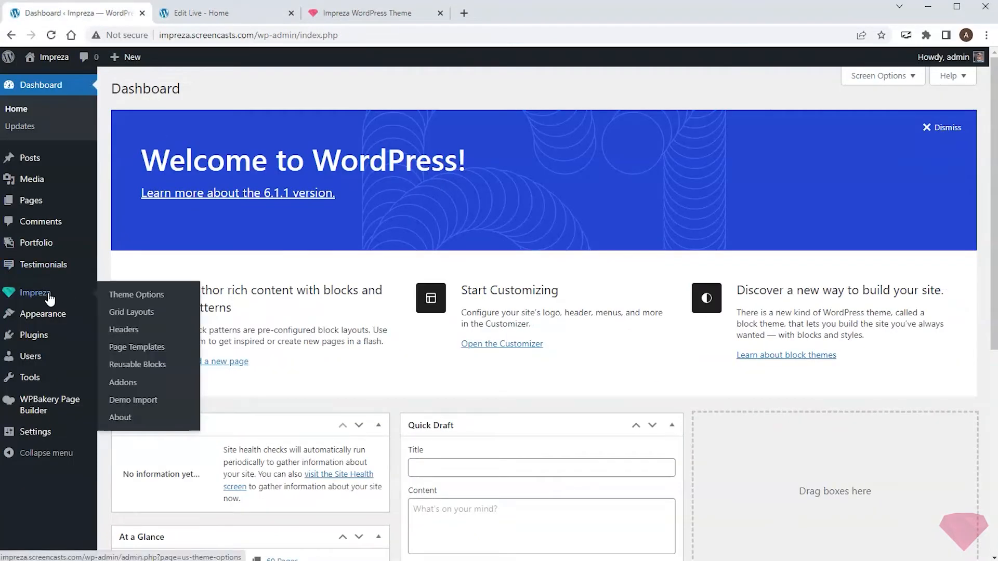
Set the content Primary Color to teal #0de4cf in Theme Options Colors and save.
left_click(136, 294)
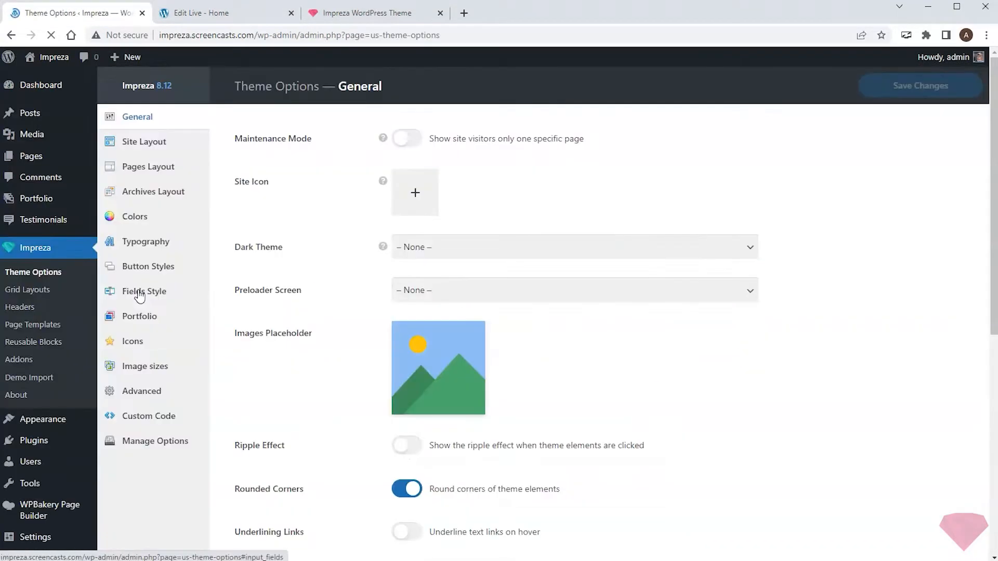
left_click(134, 217)
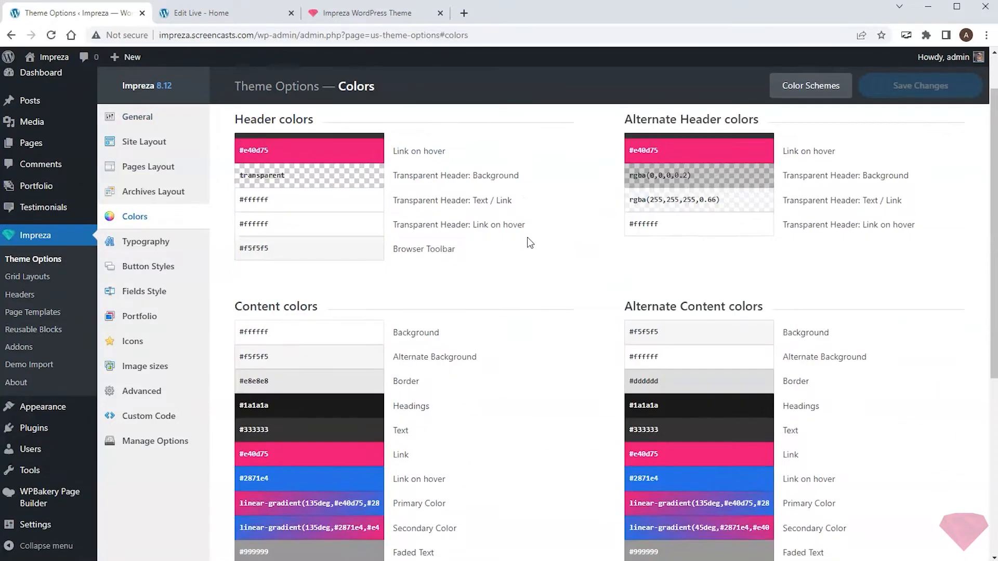
scroll("down", 3)
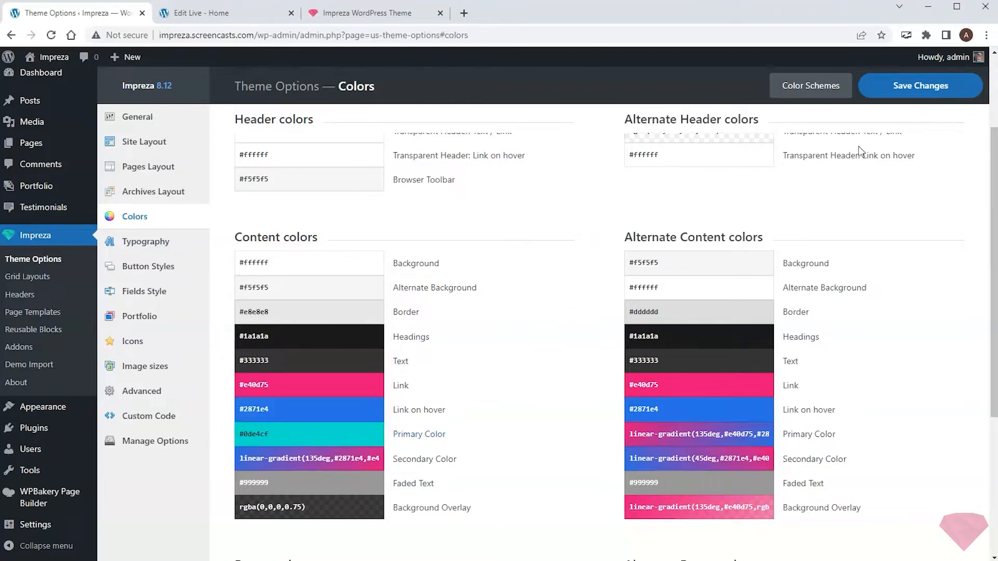
left_click(919, 85)
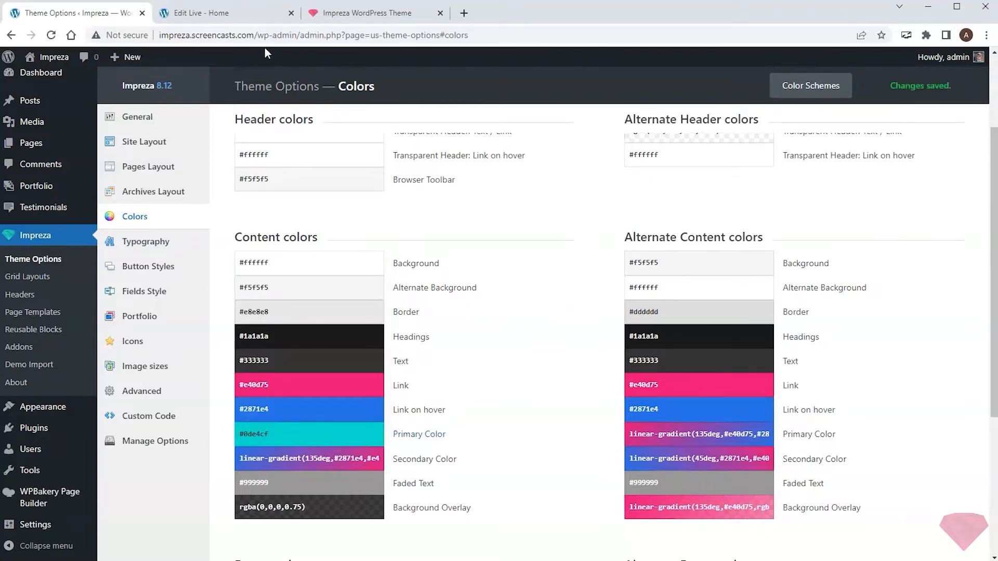
left_click(217, 12)
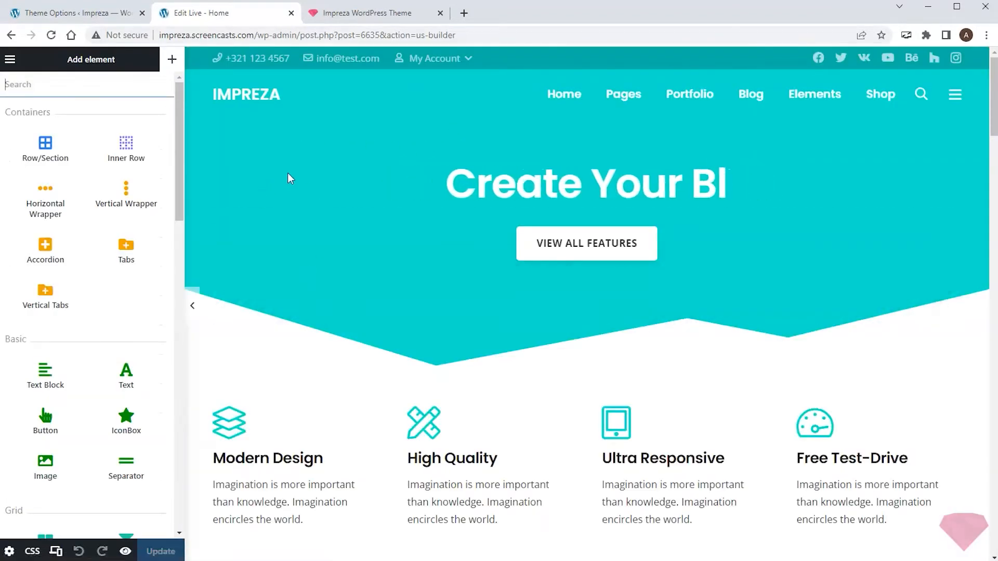
scroll("down", 3)
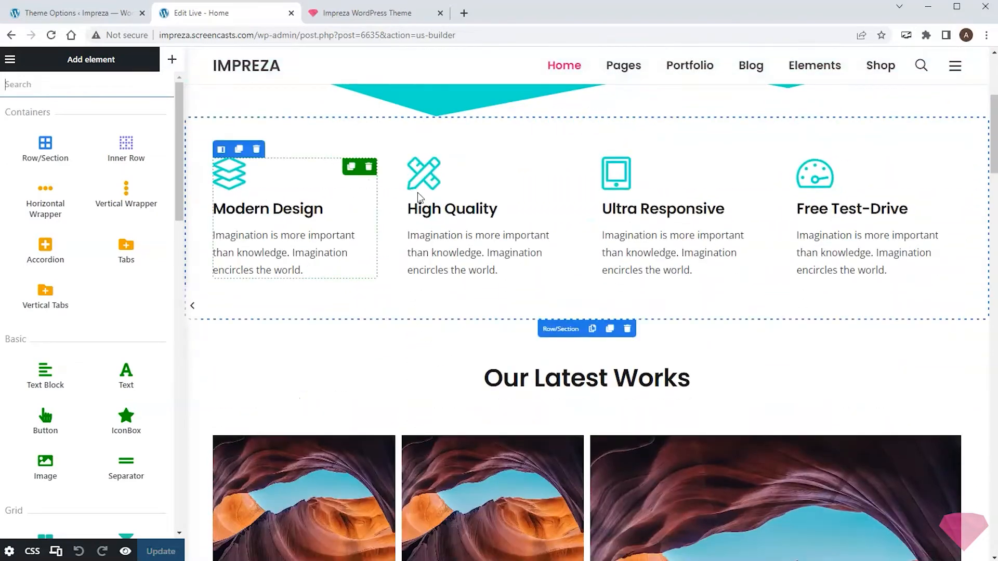
scroll("down", 3)
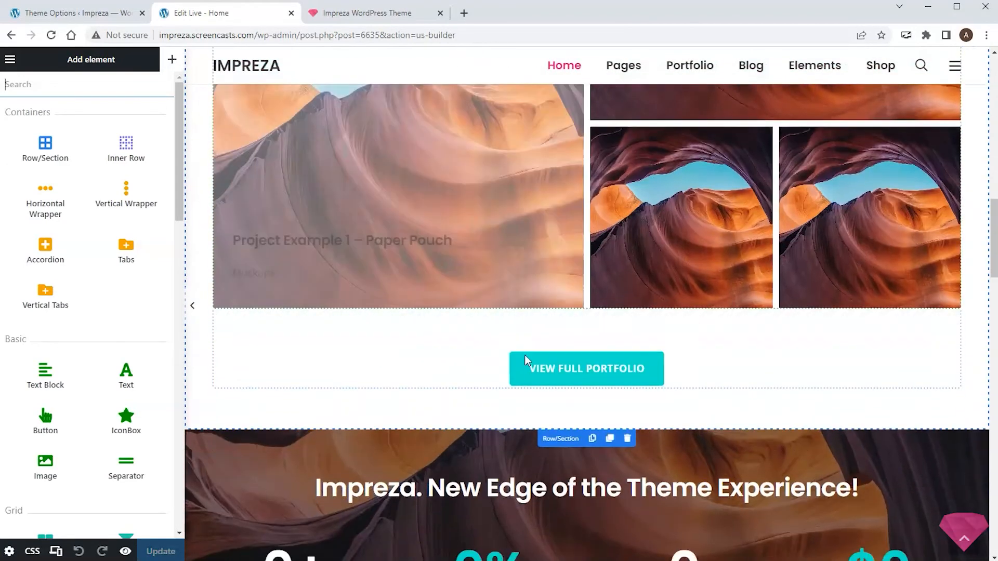
scroll("down", 3)
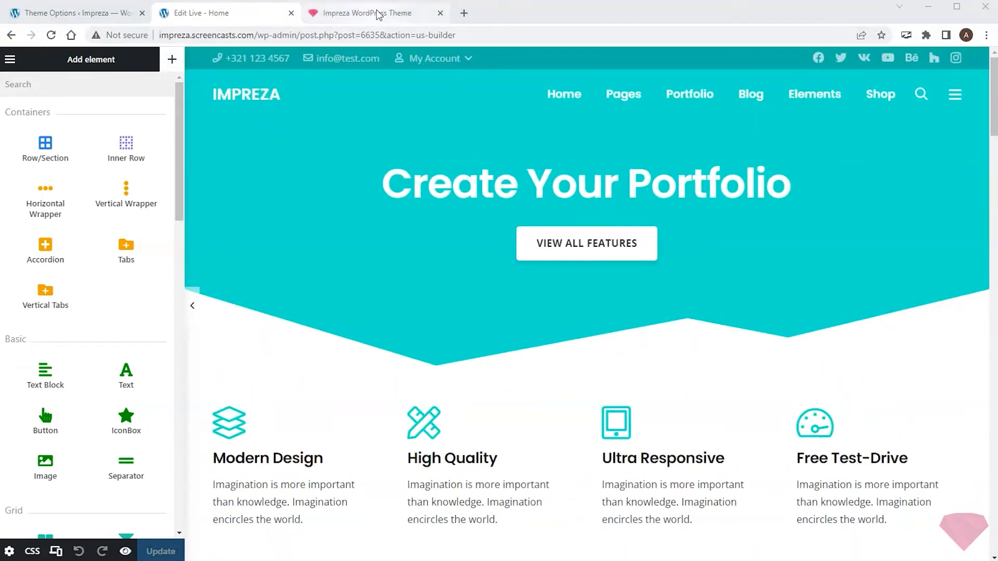
left_click(362, 12)
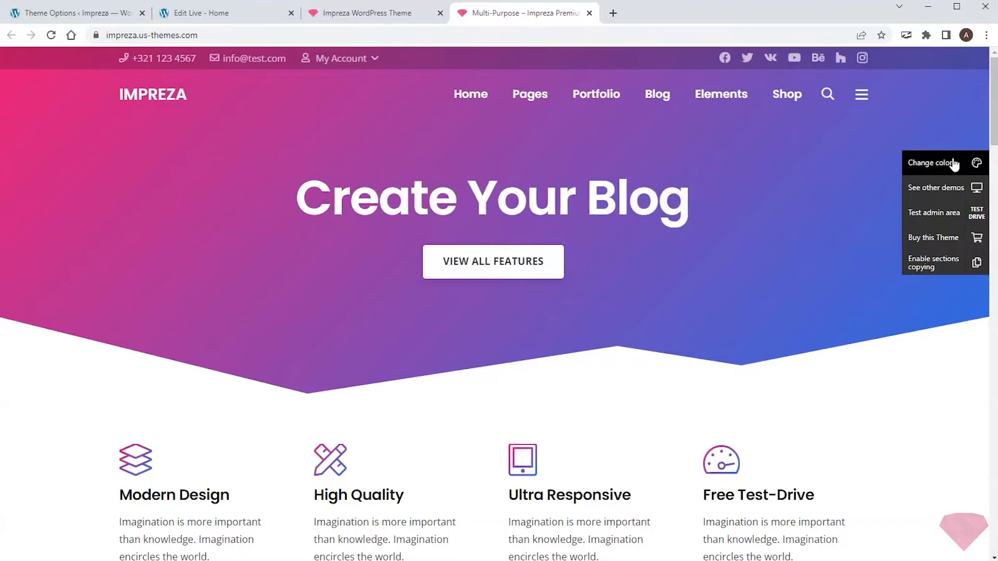
Preview Fresh Mint and other demo color schemes, then return to the Colors page.
left_click(935, 162)
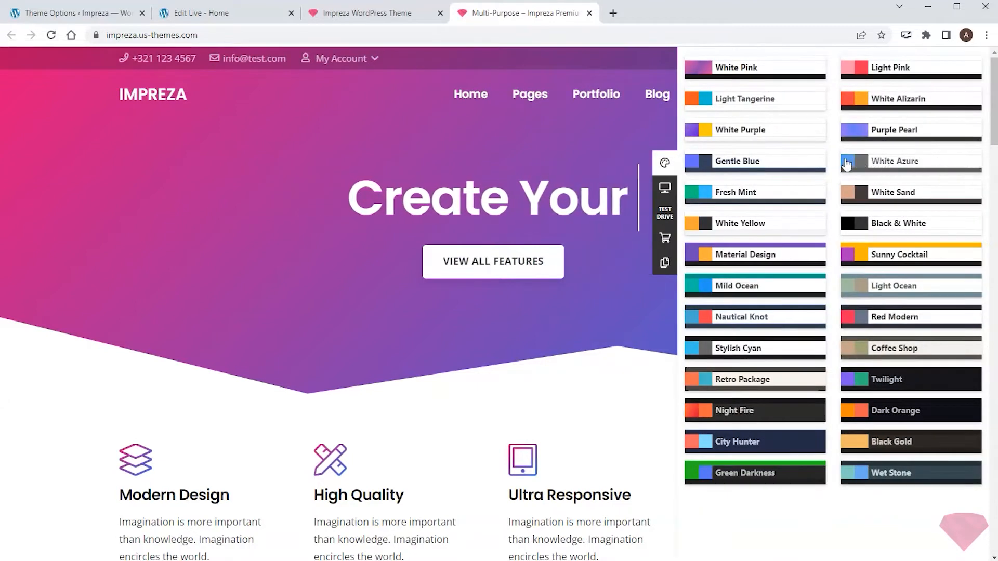
left_click(751, 192)
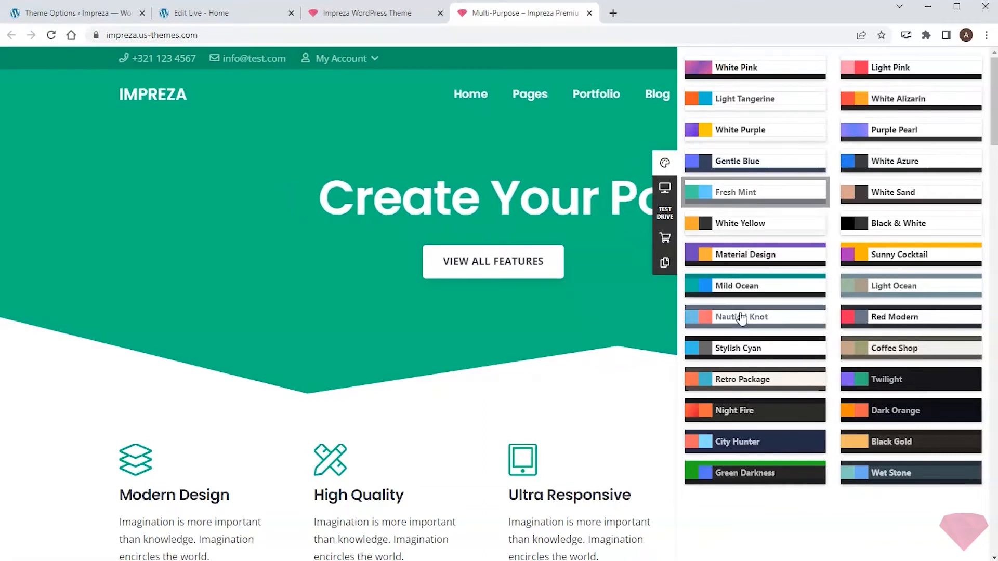
left_click(754, 379)
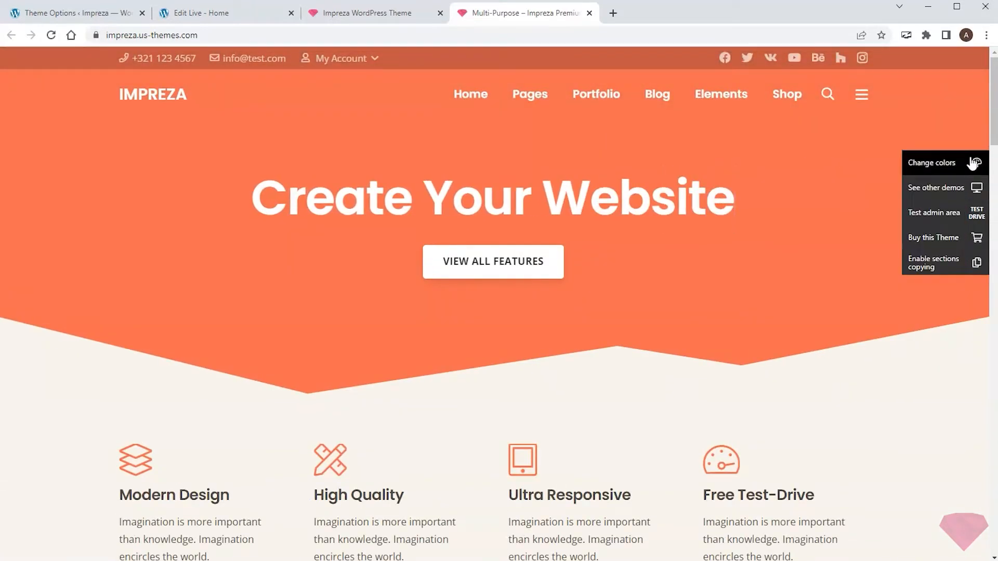
left_click(932, 163)
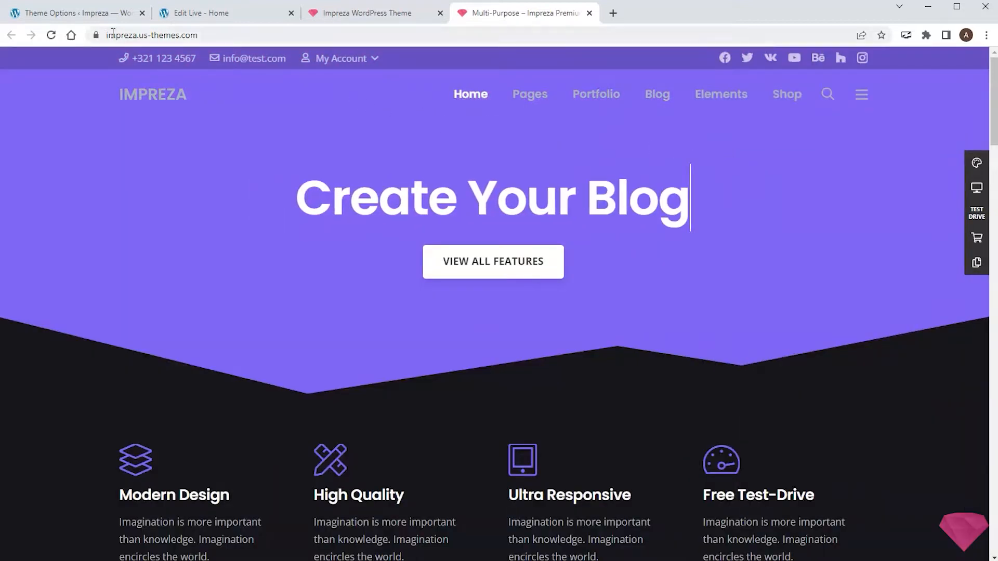
left_click(73, 13)
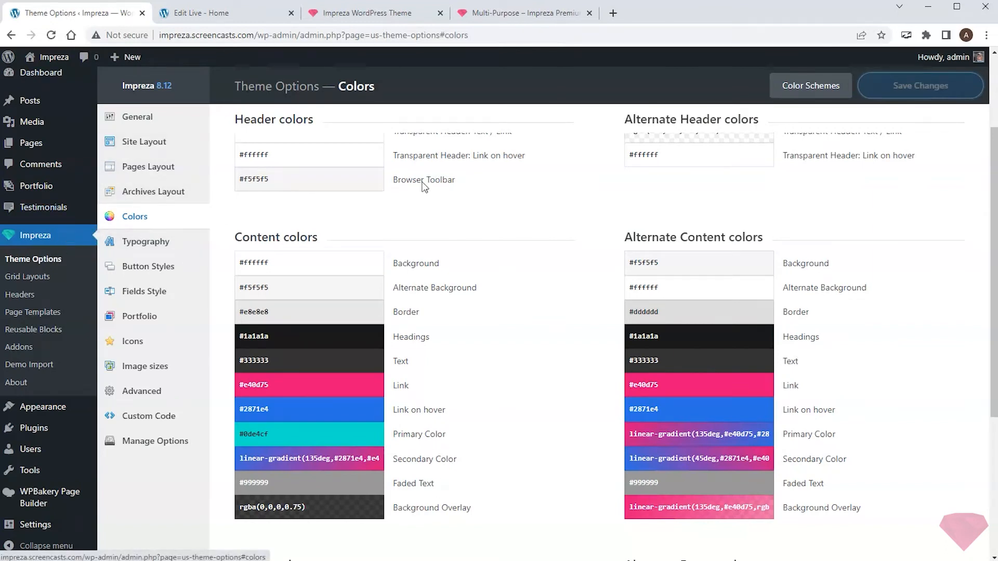
Apply and save the orange-and-cyan color scheme with Primary Color #f26c51.
left_click(810, 85)
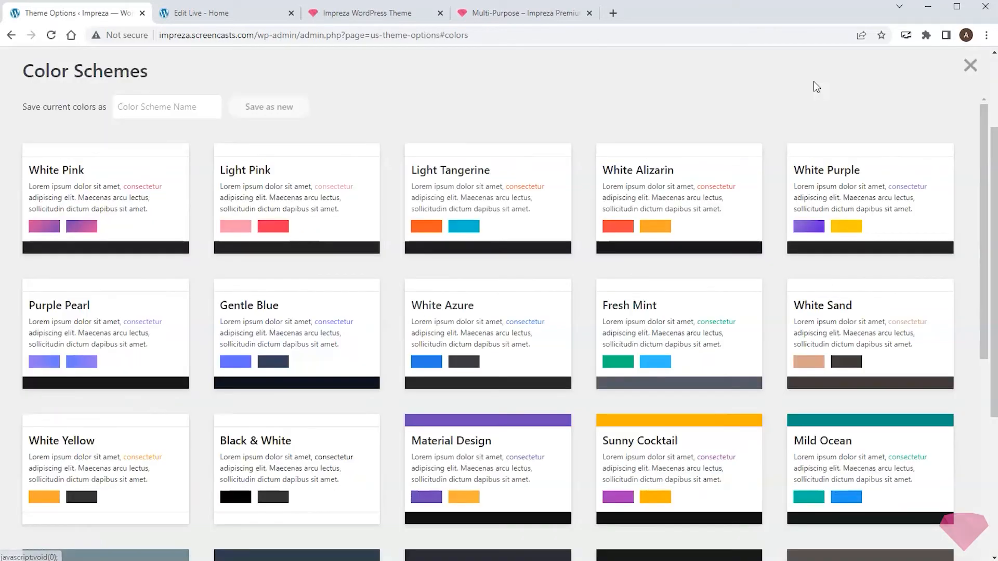
scroll("down", 3)
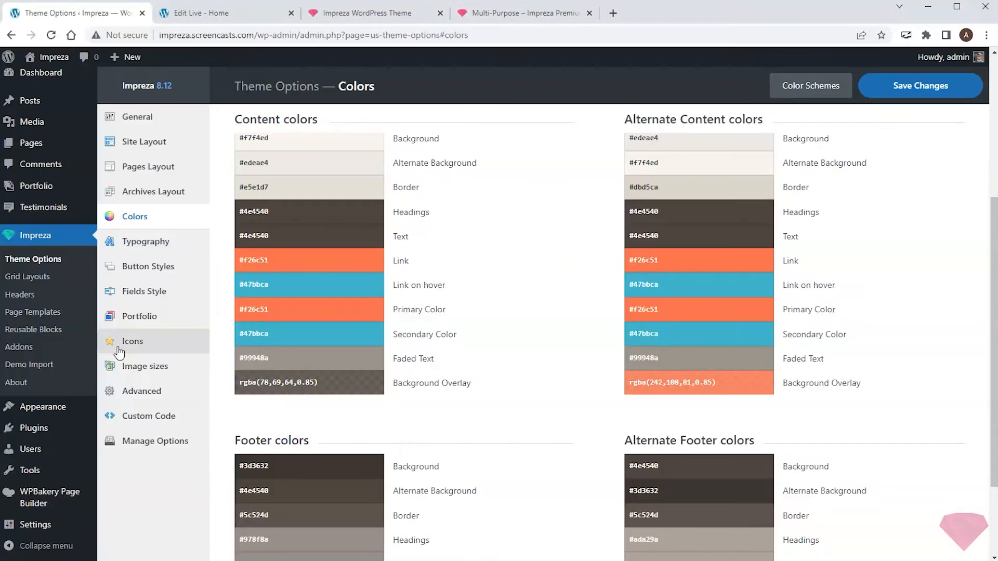
left_click(919, 85)
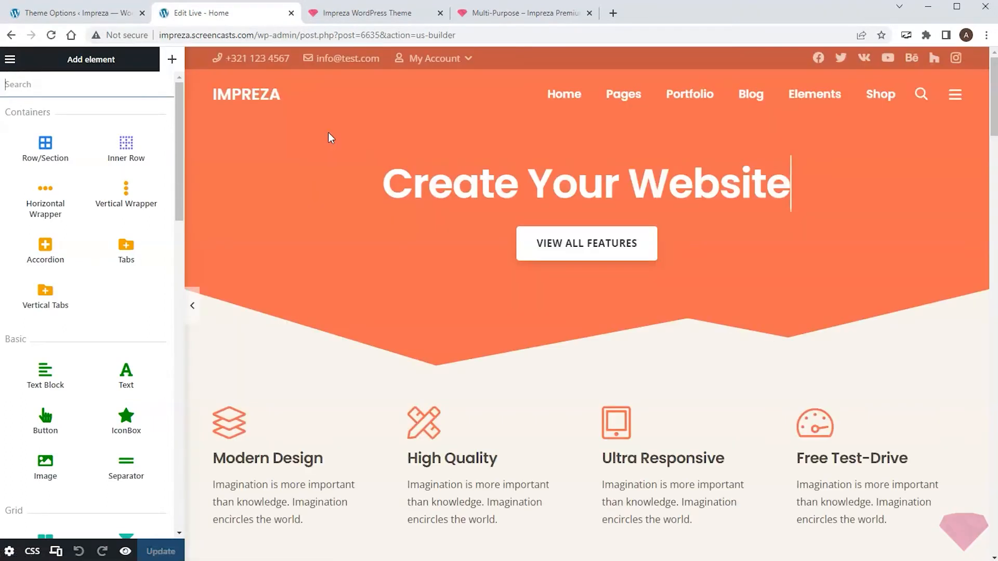
Open the 'High Quality' IconBox settings with its pencil-ruler icon, title and link.
scroll("down", 3)
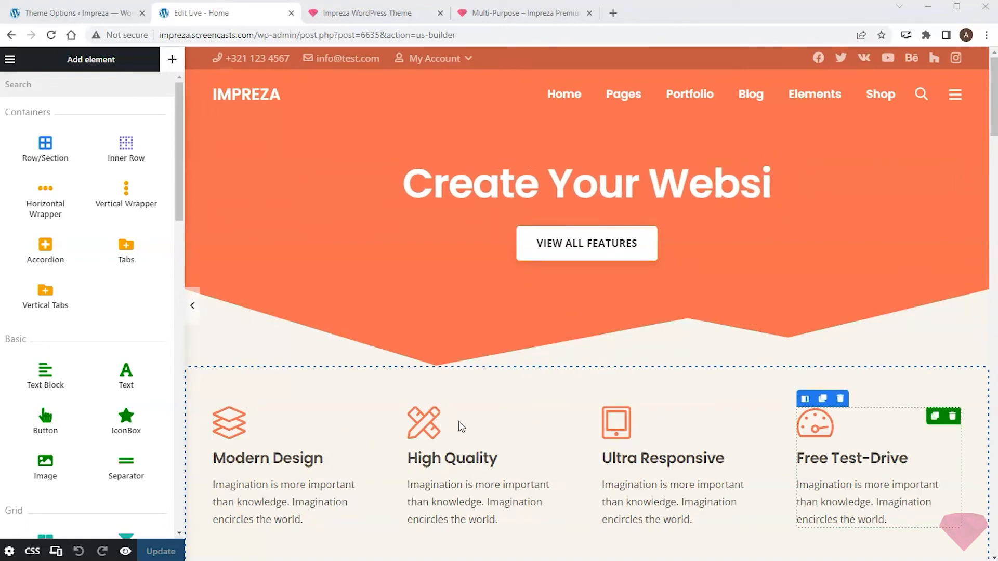
left_click(423, 423)
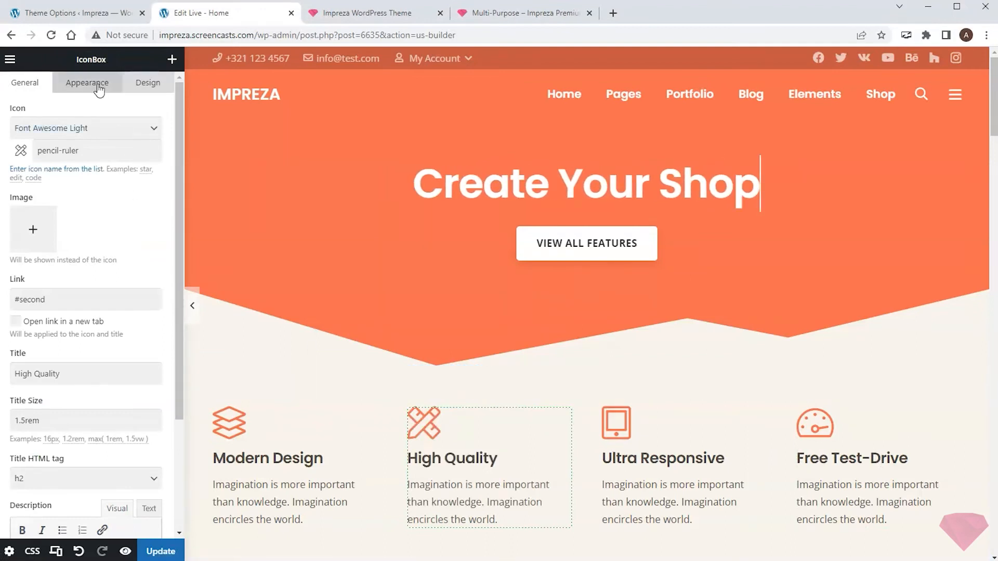
Fill the High Quality column's background with the orange Primary Color.
left_click(85, 82)
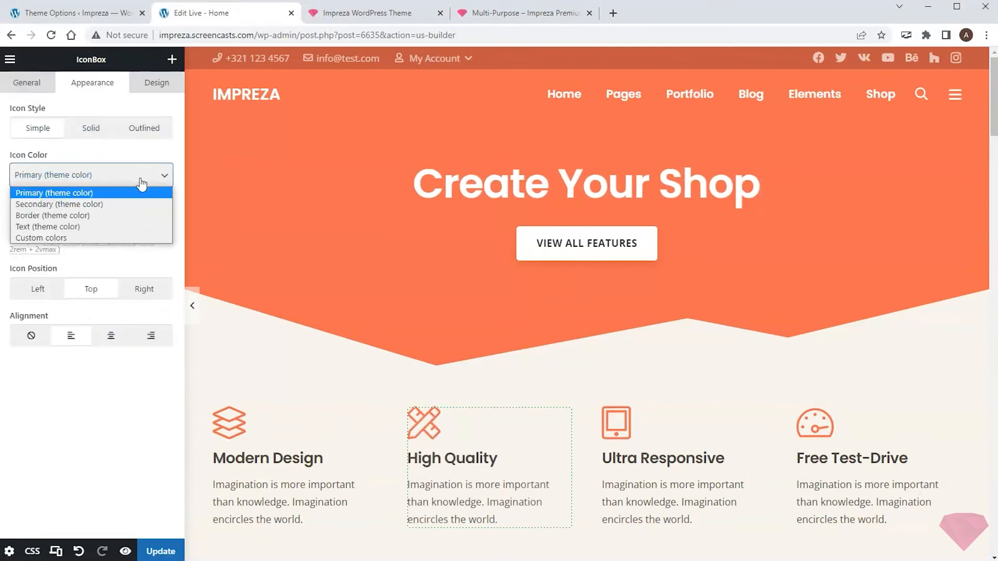
left_click(47, 227)
type("Portfolio")
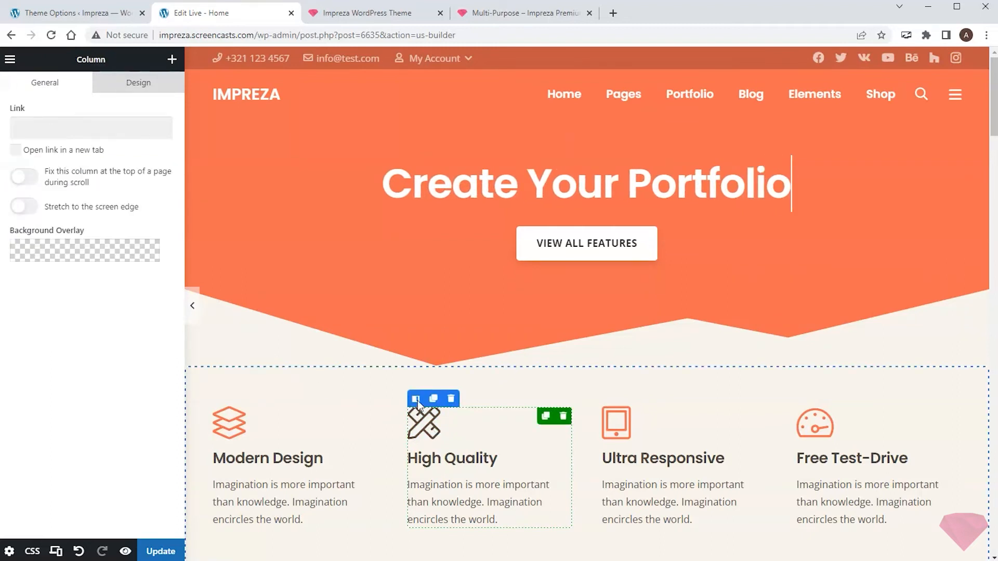
left_click(130, 83)
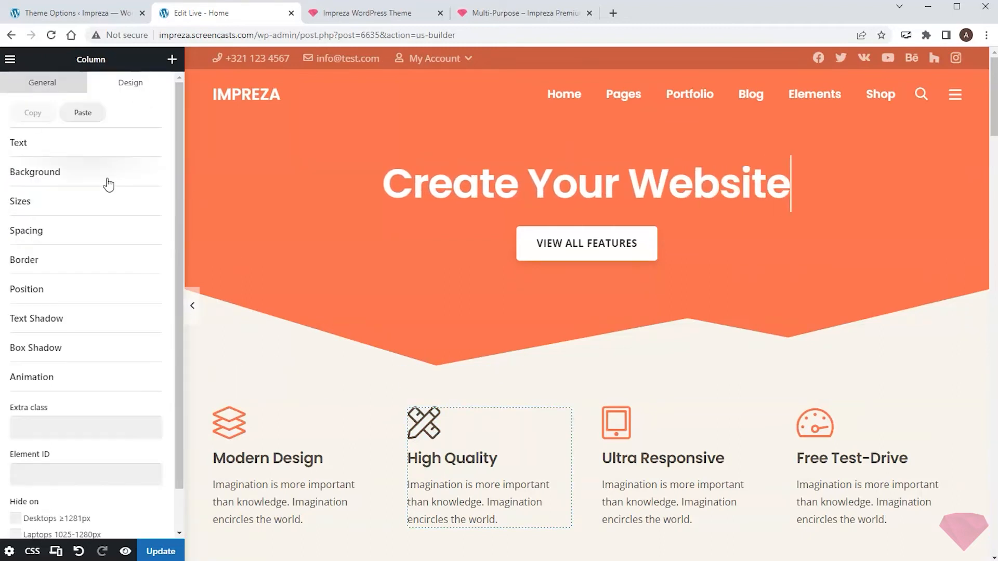
left_click(35, 172)
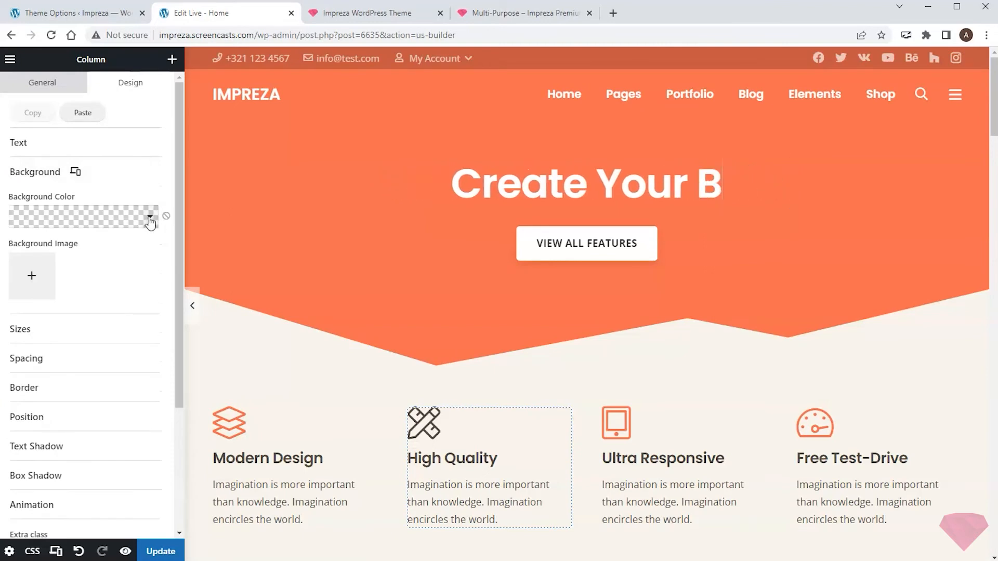
left_click(149, 216)
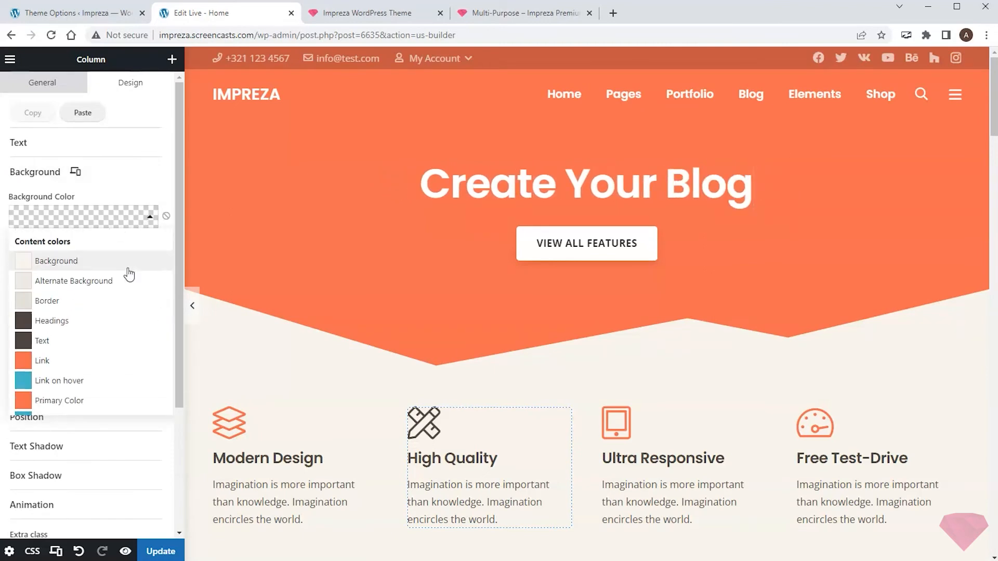
left_click(60, 400)
type("Portfoli")
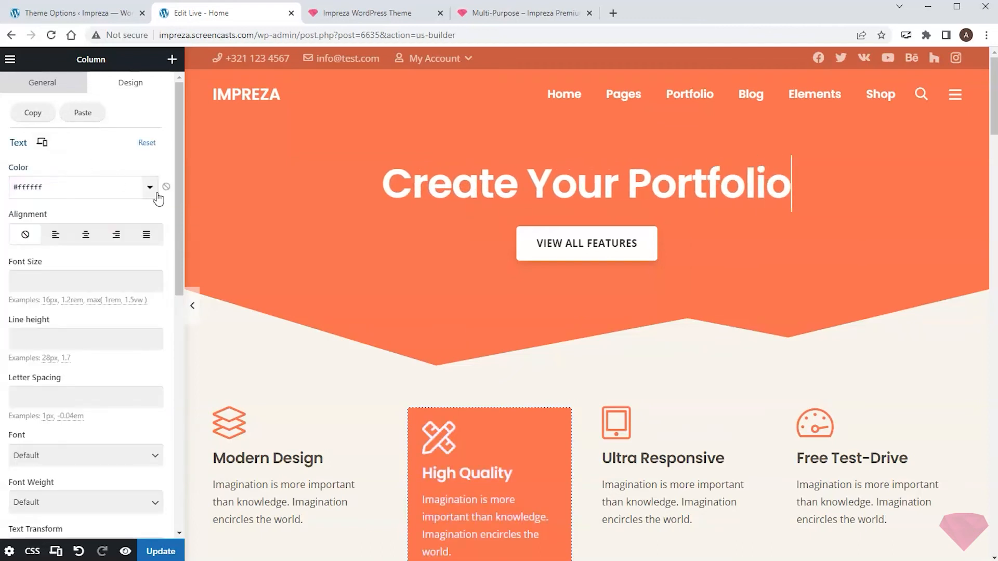
Save the homepage changes and return to the Theme Options Colors page.
scroll("down", 3)
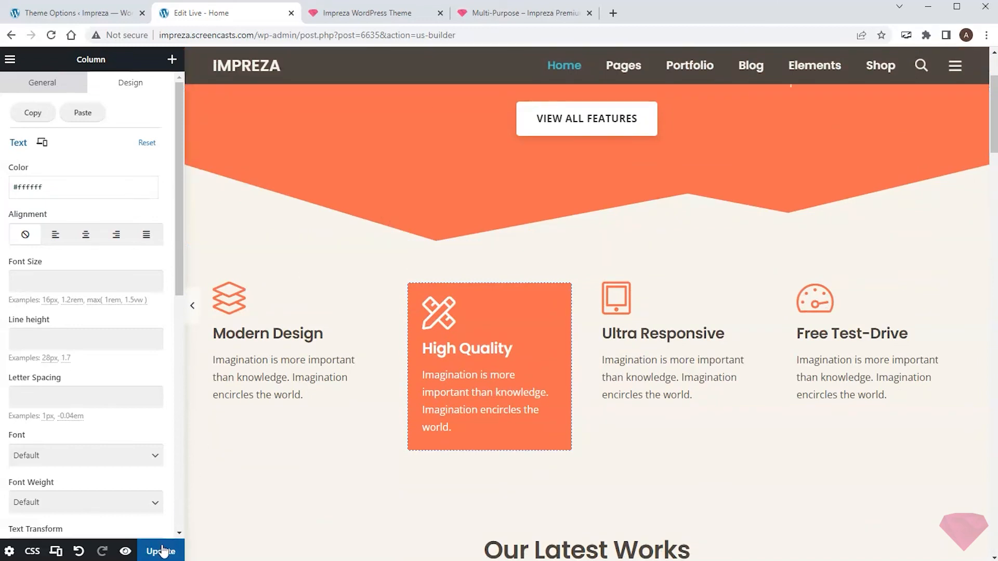
left_click(160, 550)
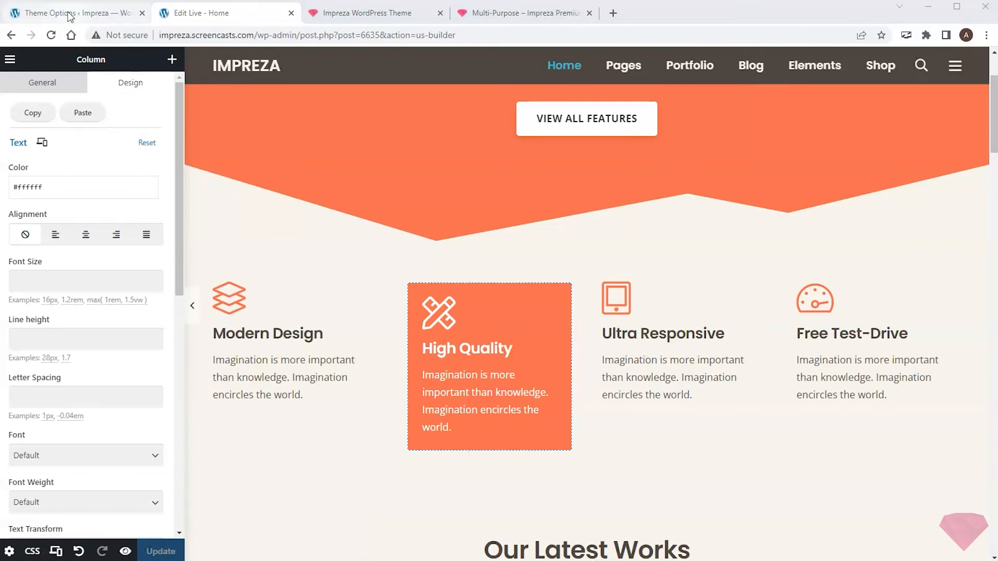
left_click(73, 12)
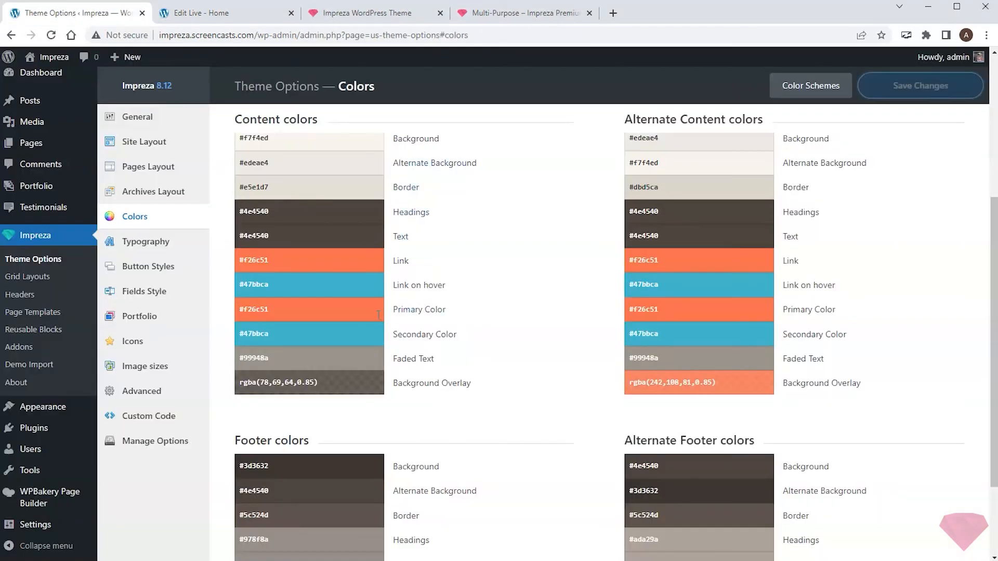
Change the Primary Color to turquoise #35dbd3, save, and return to the live builder.
left_click(308, 309)
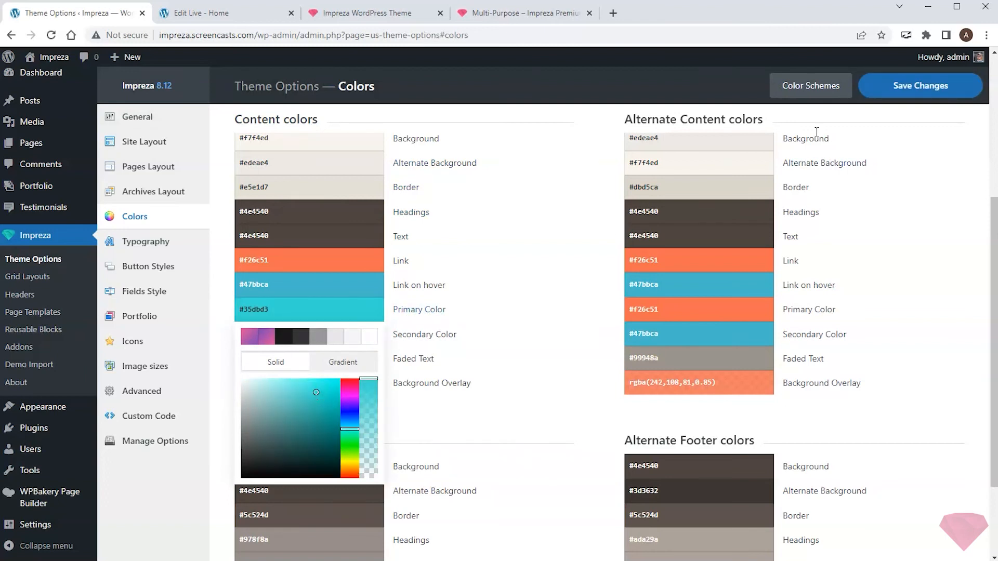
left_click(919, 86)
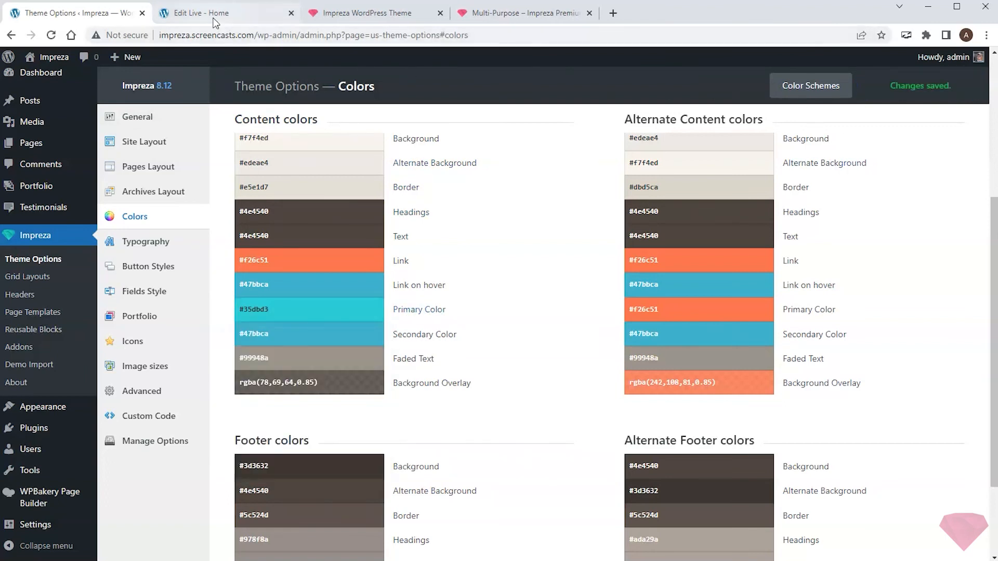
left_click(204, 13)
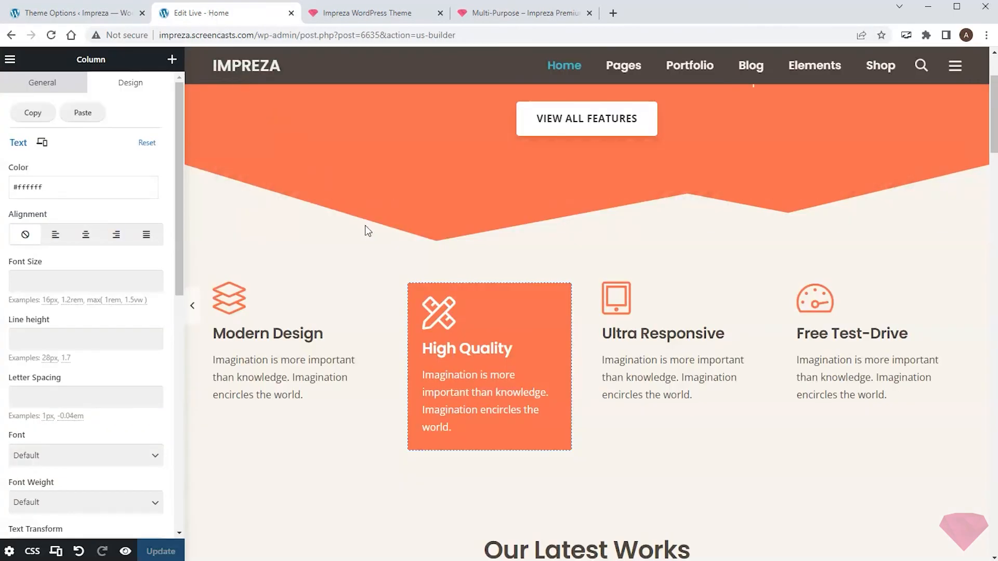
Refresh the live builder so the hero and High Quality column show teal.
left_click(171, 60)
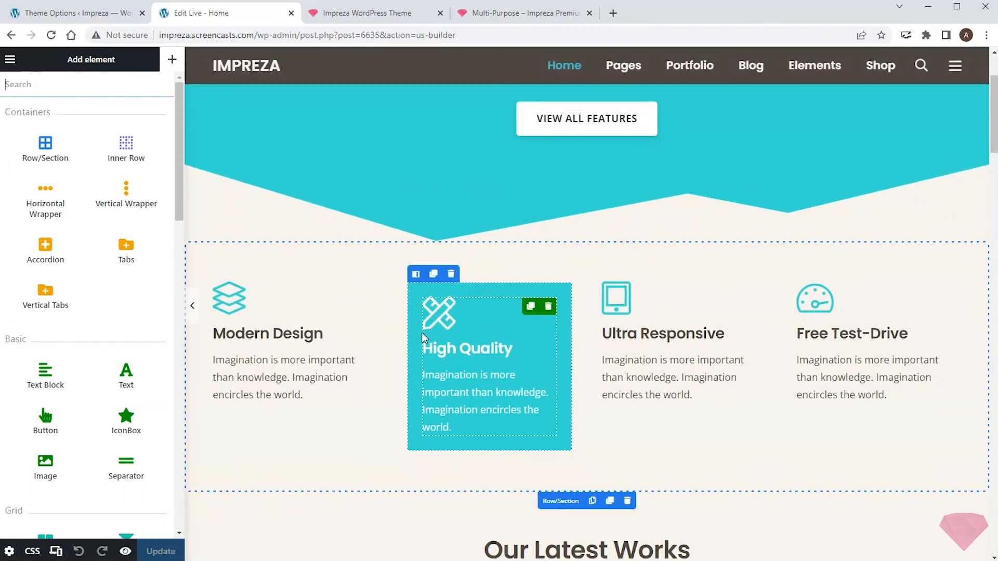
mouse_move(479, 318)
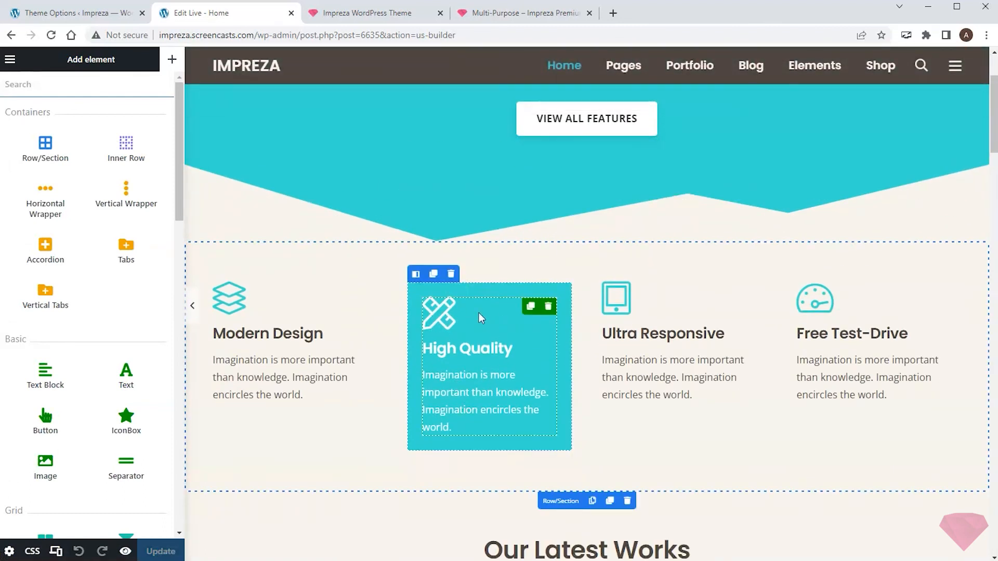
mouse_move(394, 308)
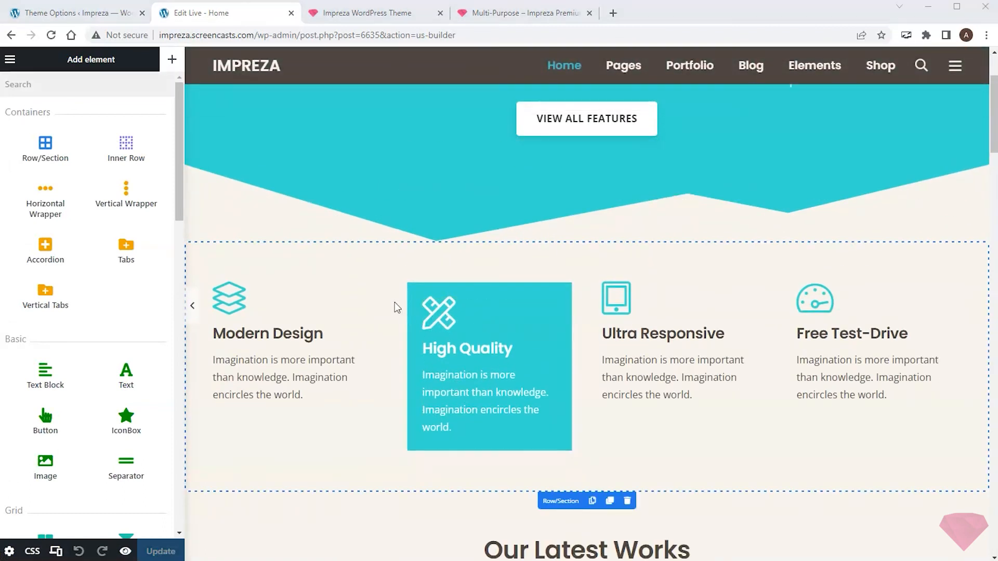